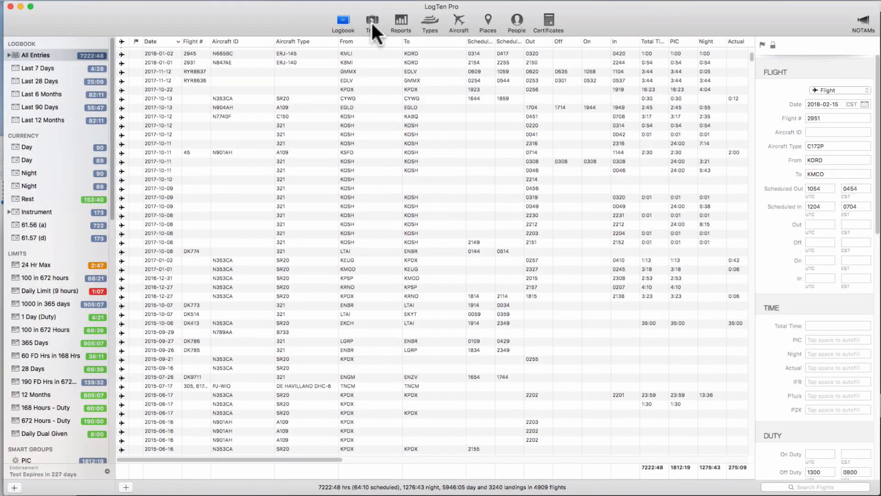
# Switch from the flight logbook to the Trips list showing the four saved trips
pyautogui.click(372, 22)
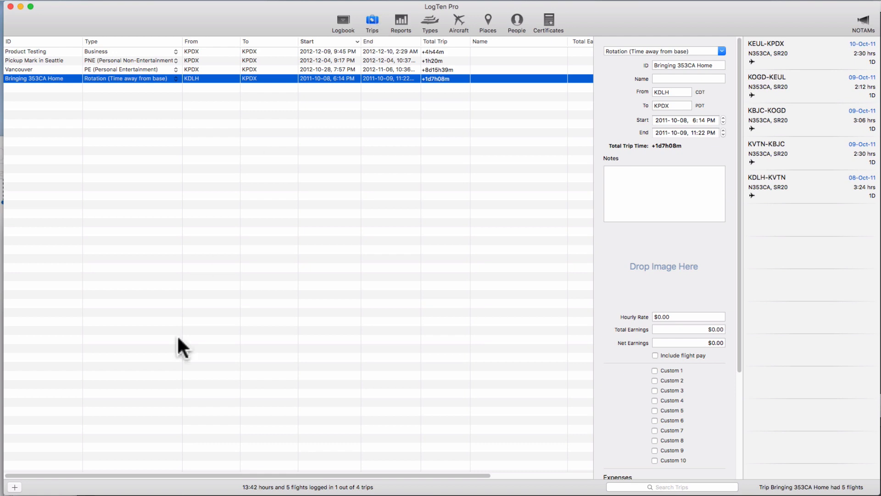
# Add a new trip typed Business and begin setting its start date to 2016-12-27
pyautogui.click(14, 486)
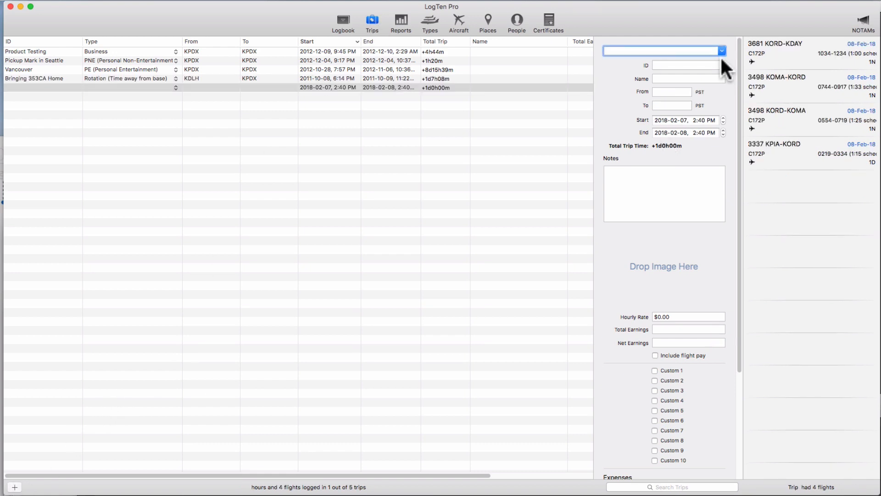
pyautogui.click(662, 51)
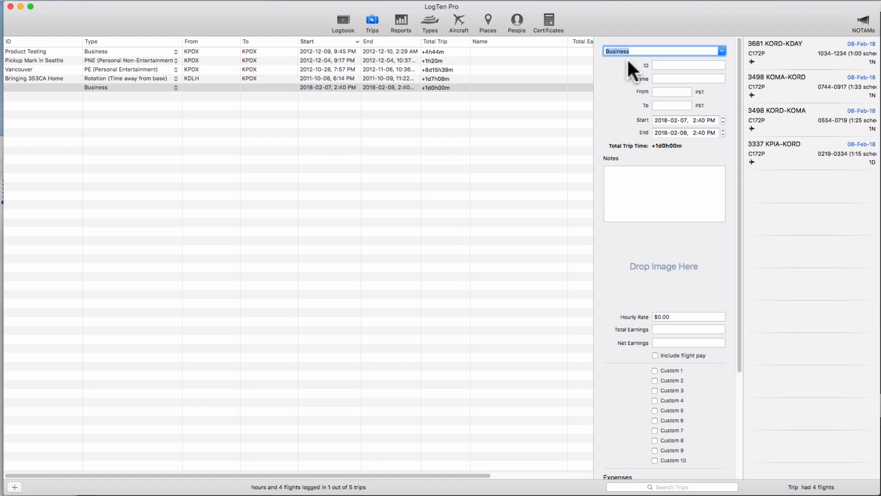
pyautogui.click(663, 119)
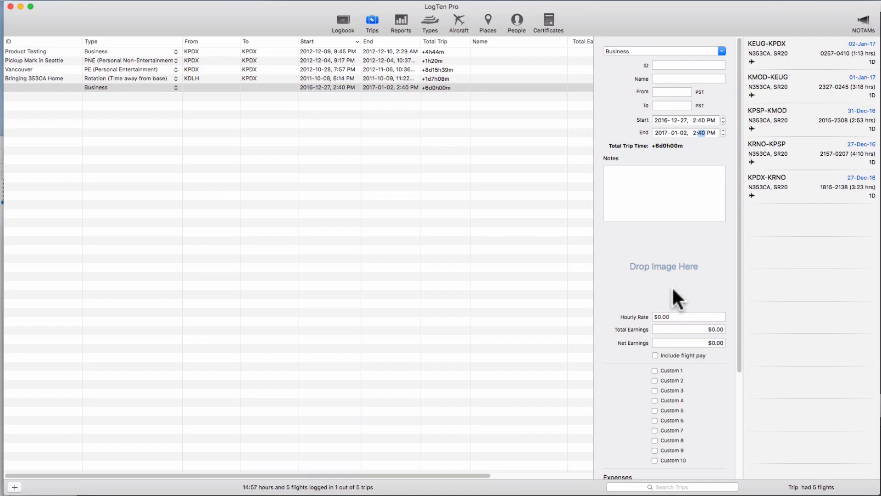
# Add an expense row under Expenses with Palm Springs KPSP as its place
pyautogui.scroll(-3)
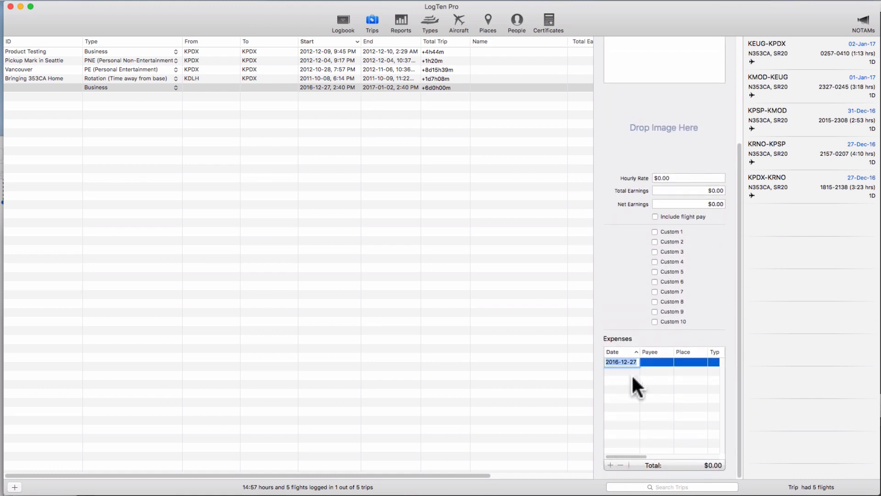
pyautogui.write('Pa')
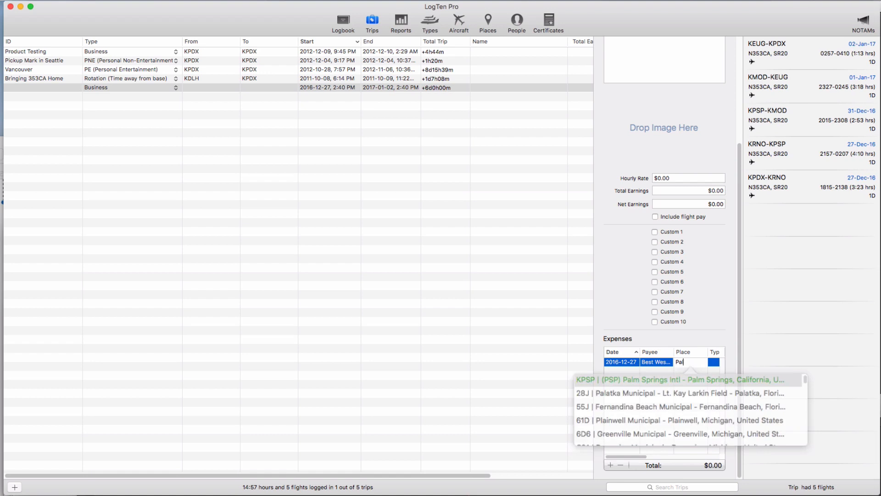
pyautogui.click(679, 379)
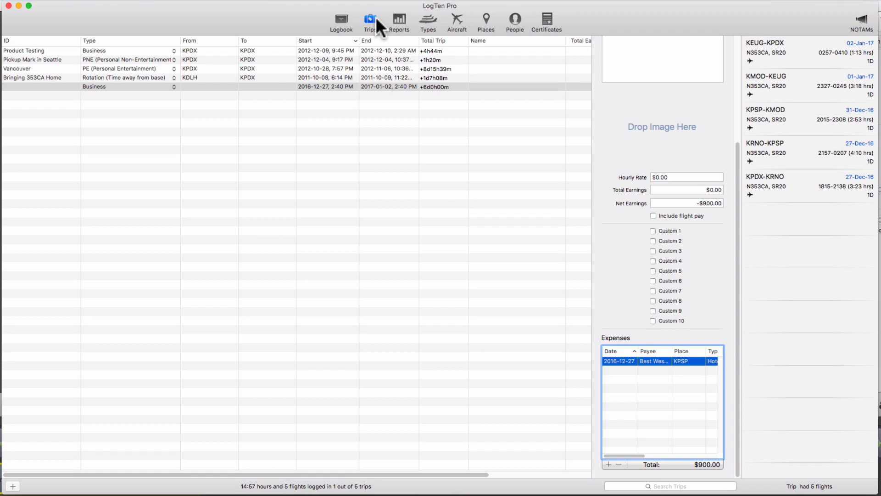
pyautogui.moveTo(341, 19)
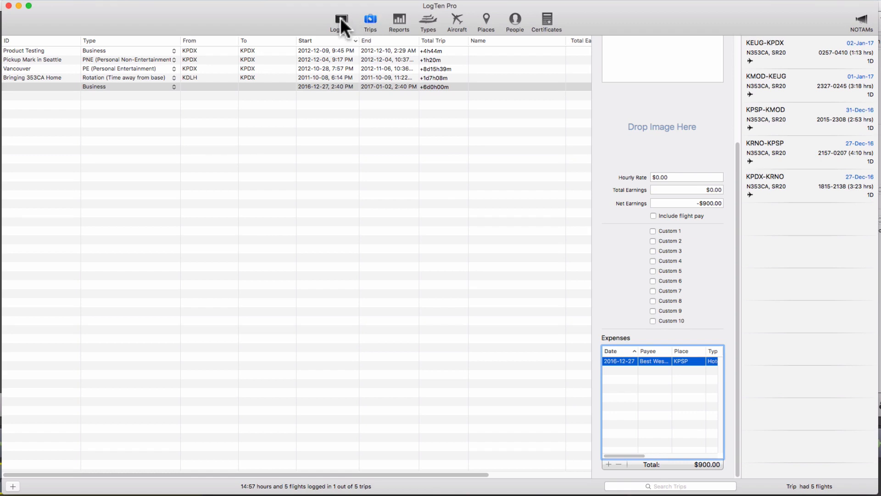
pyautogui.click(341, 18)
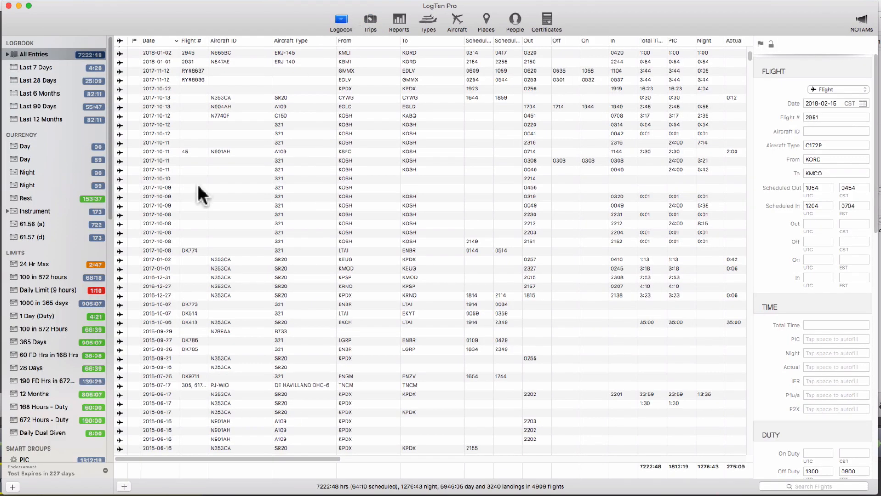
pyautogui.click(163, 295)
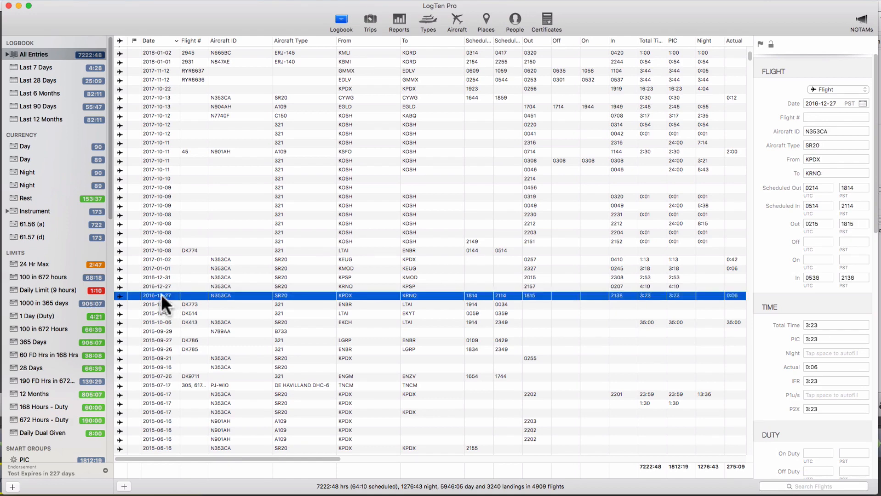
pyautogui.click(163, 259)
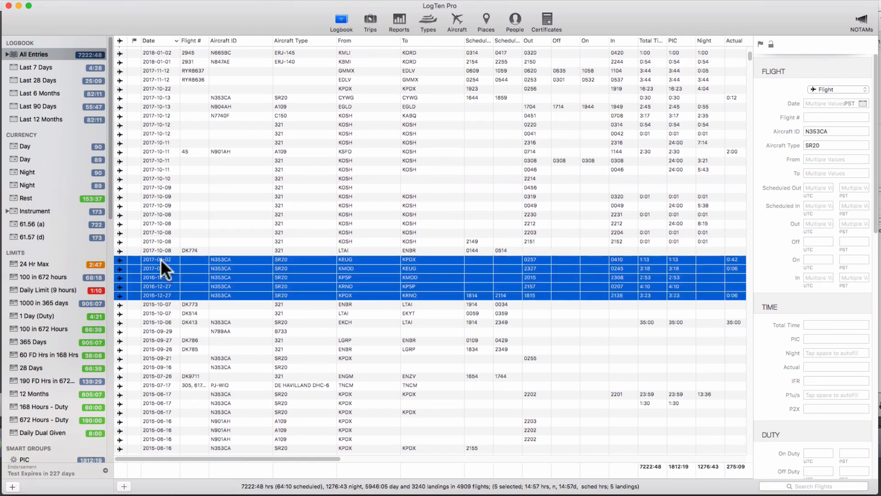
pyautogui.rightClick(163, 268)
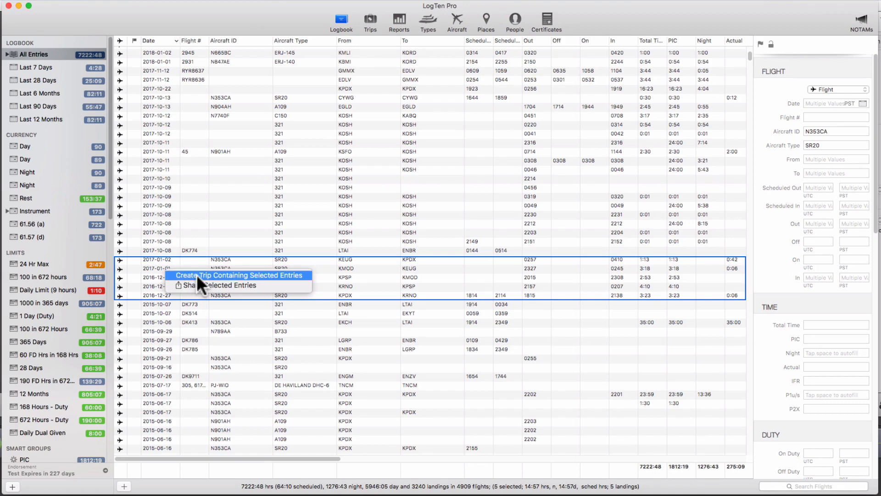
pyautogui.click(238, 275)
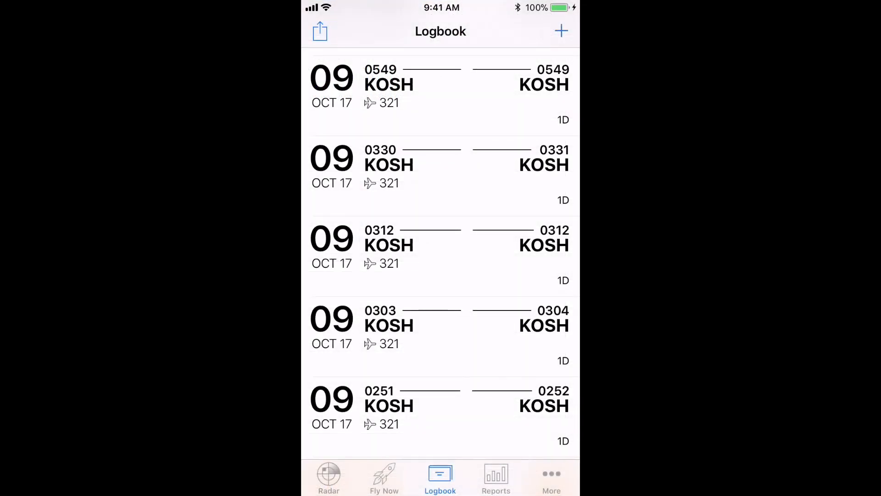
# From More > Trips on iPhone, add a trip for 07 to 08 Feb 2018 and begin editing its Start date
pyautogui.click(551, 478)
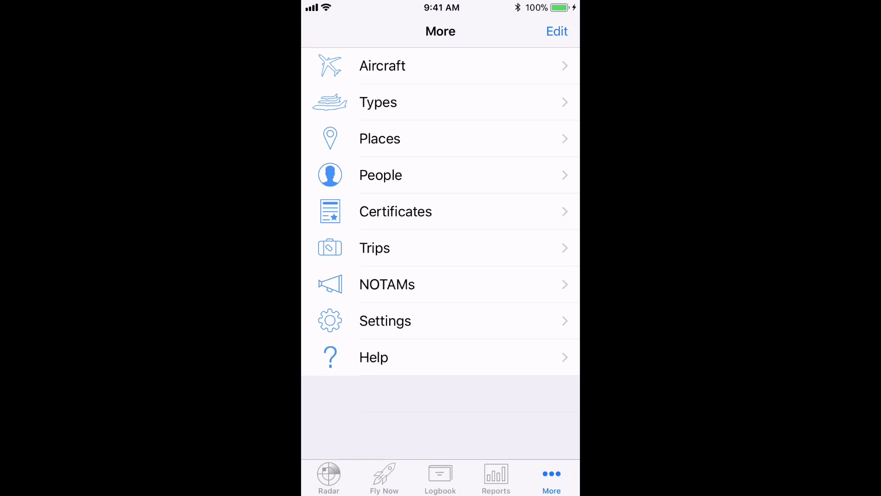
pyautogui.click(375, 247)
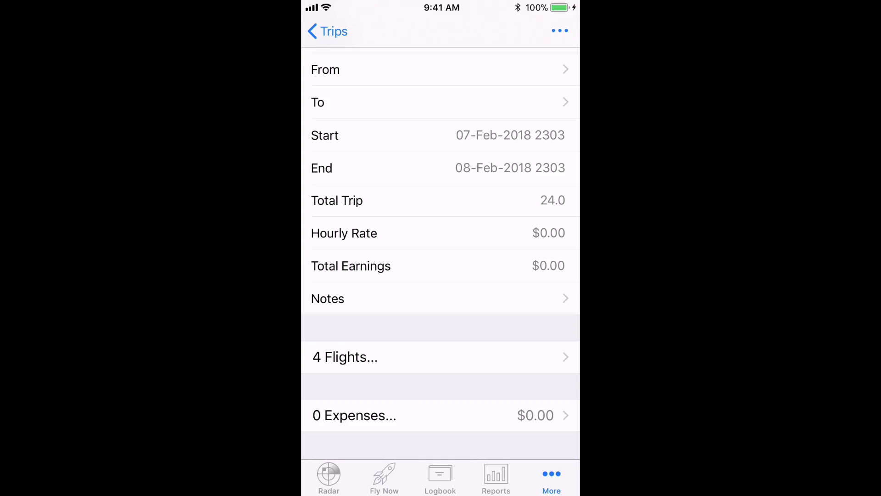
pyautogui.click(441, 135)
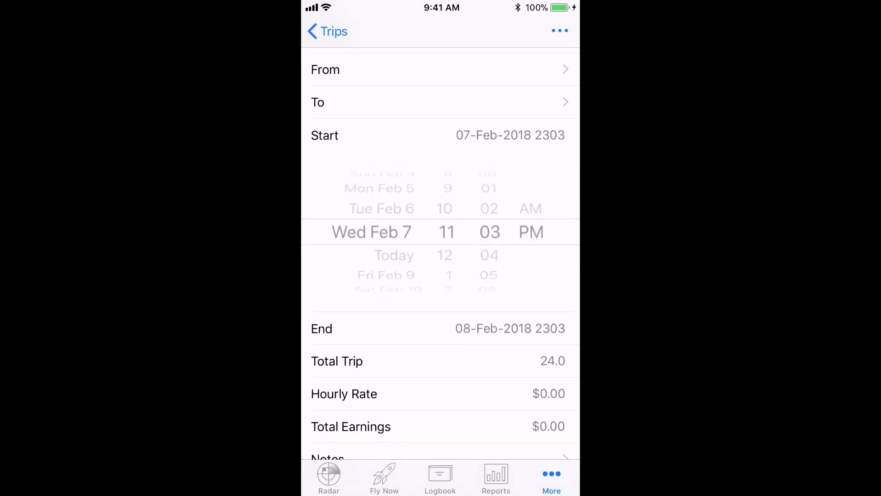
# Leave the trip via More > Help and bring up the Contact Support form
pyautogui.scroll(-3)
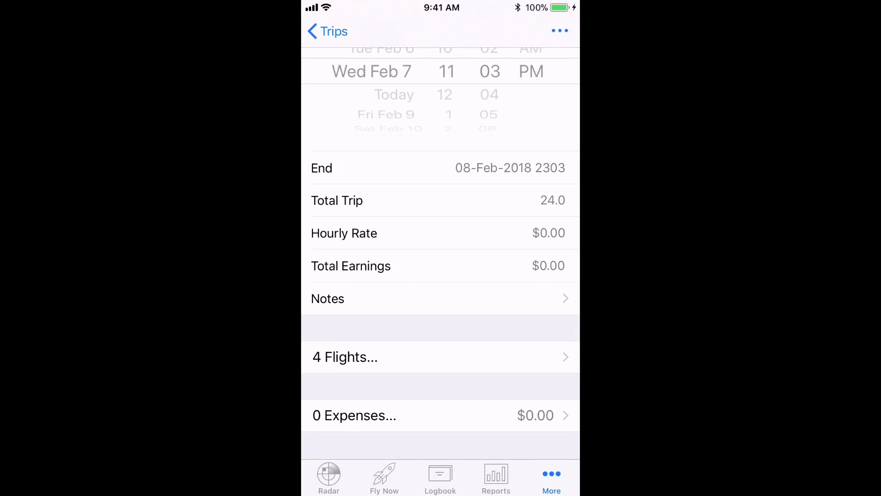
pyautogui.click(326, 31)
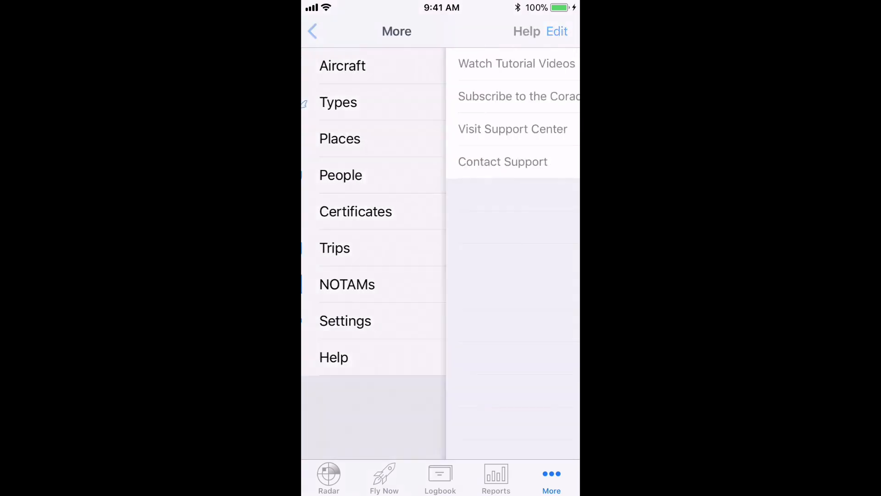
pyautogui.click(503, 162)
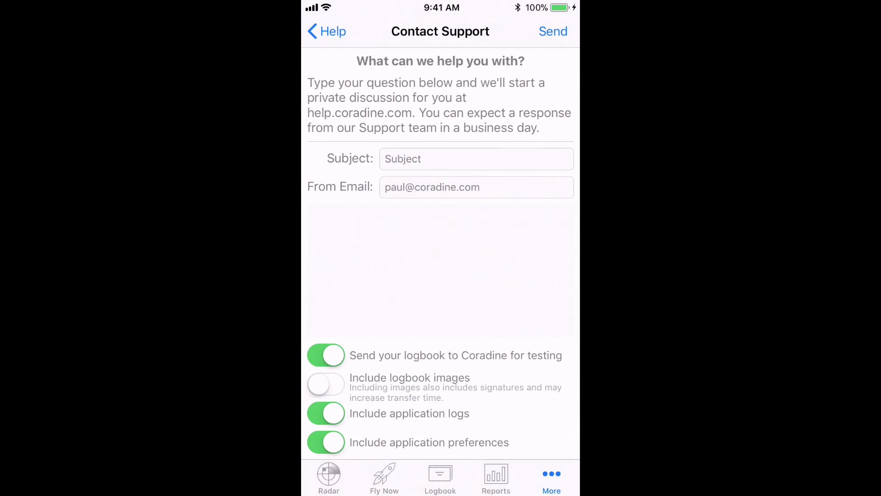